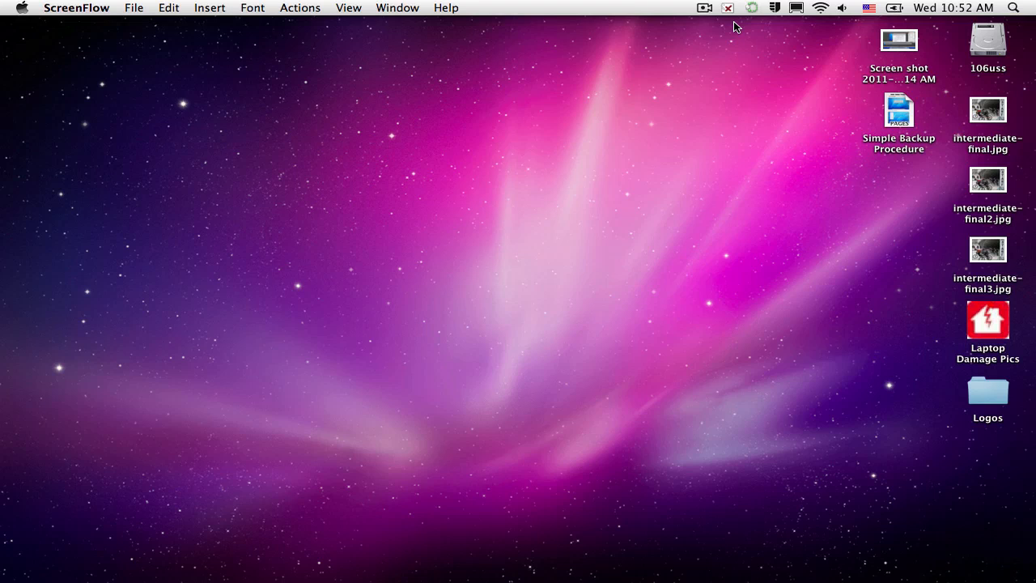
pyautogui.moveTo(886, 453)
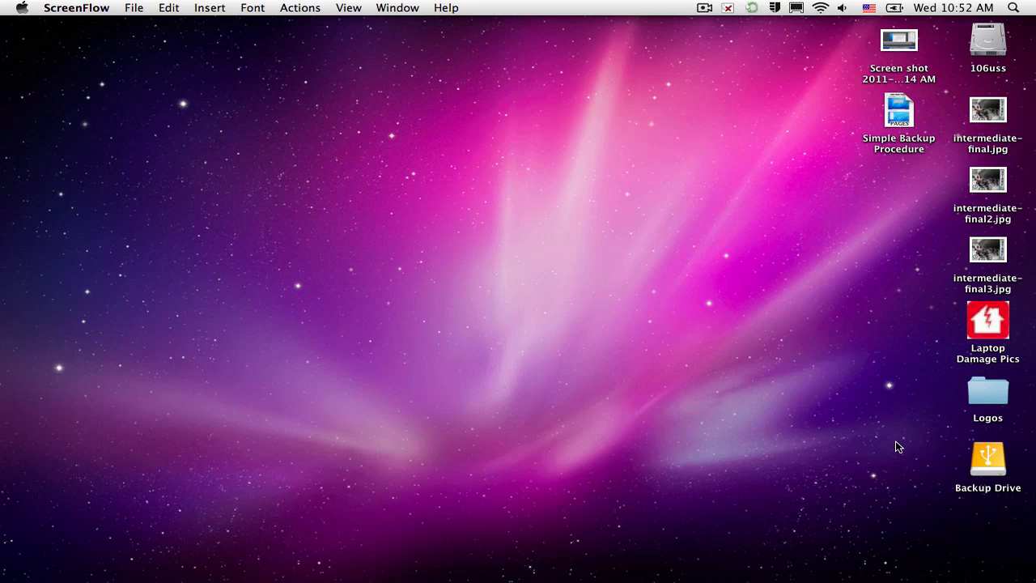
# - Select the newly mounted Backup Drive icon on the desktop
pyautogui.click(987, 460)
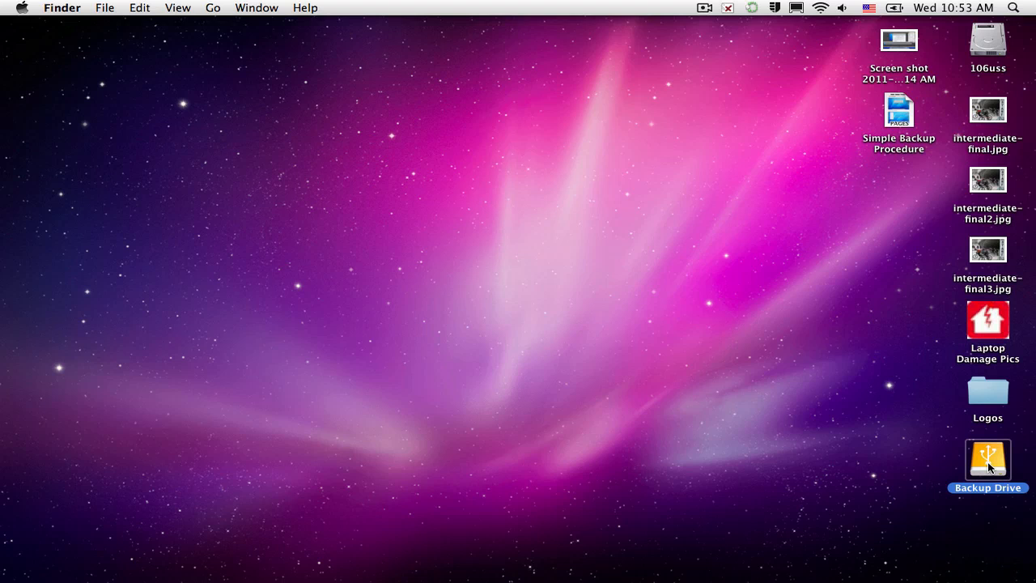
# - Review Backup Drive's Get Info (about 249 GB available), then open the drive to see it is empty
pyautogui.press('cmd+i')
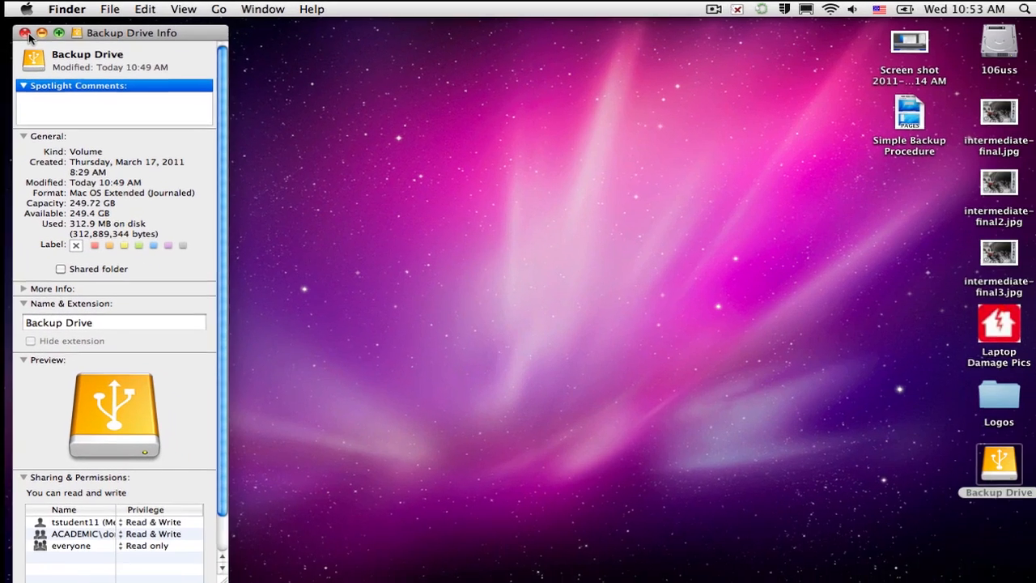
pyautogui.click(26, 33)
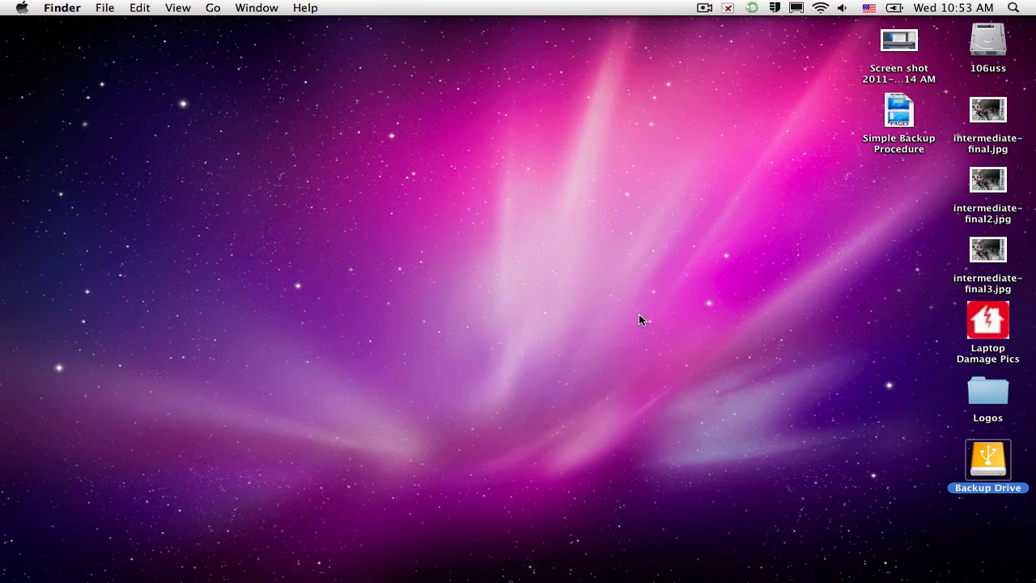
pyautogui.doubleClick(987, 459)
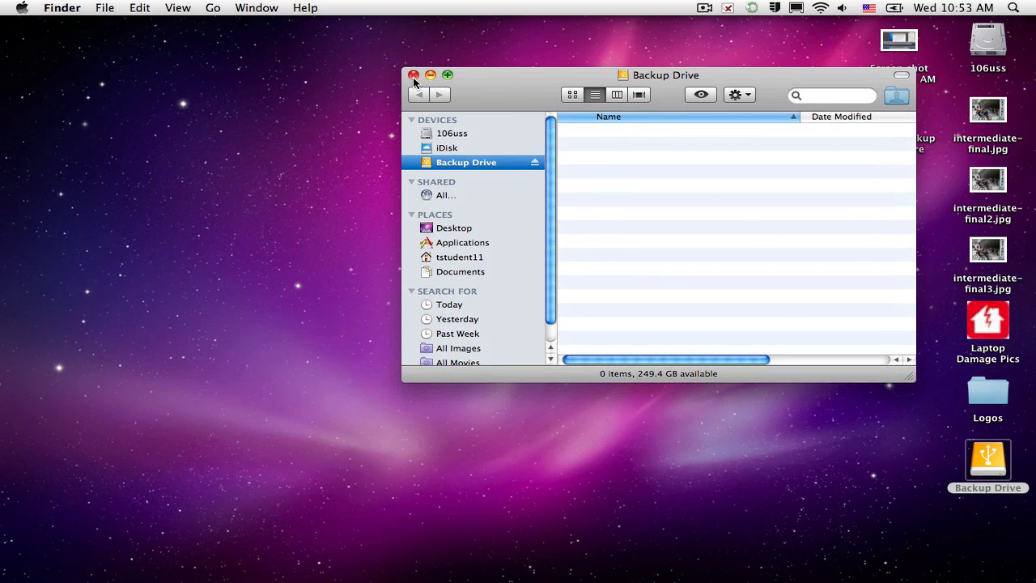
# - Close the empty Backup Drive window, leaving the desktop with the drive mounted
pyautogui.click(413, 75)
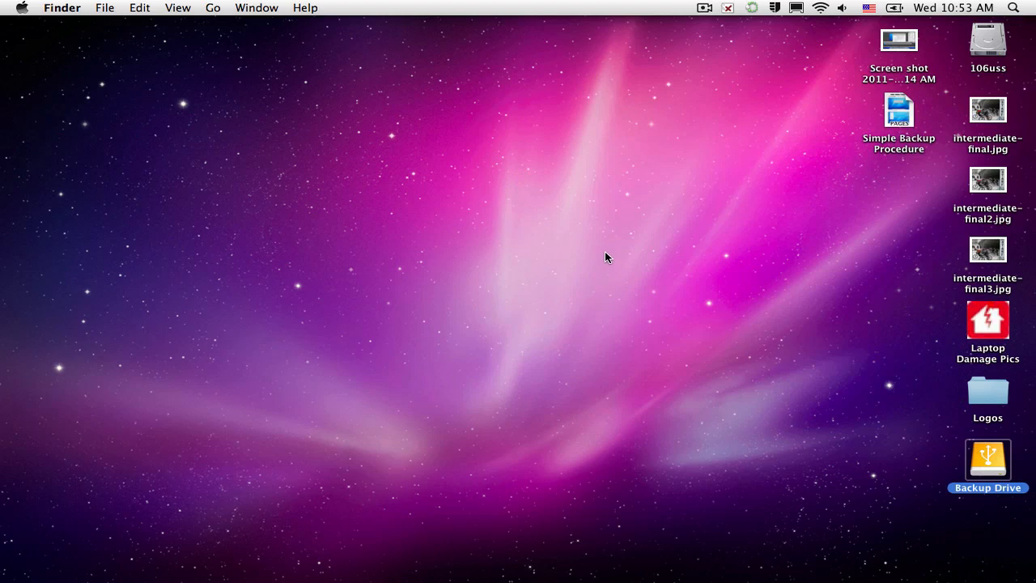
pyautogui.moveTo(401, 126)
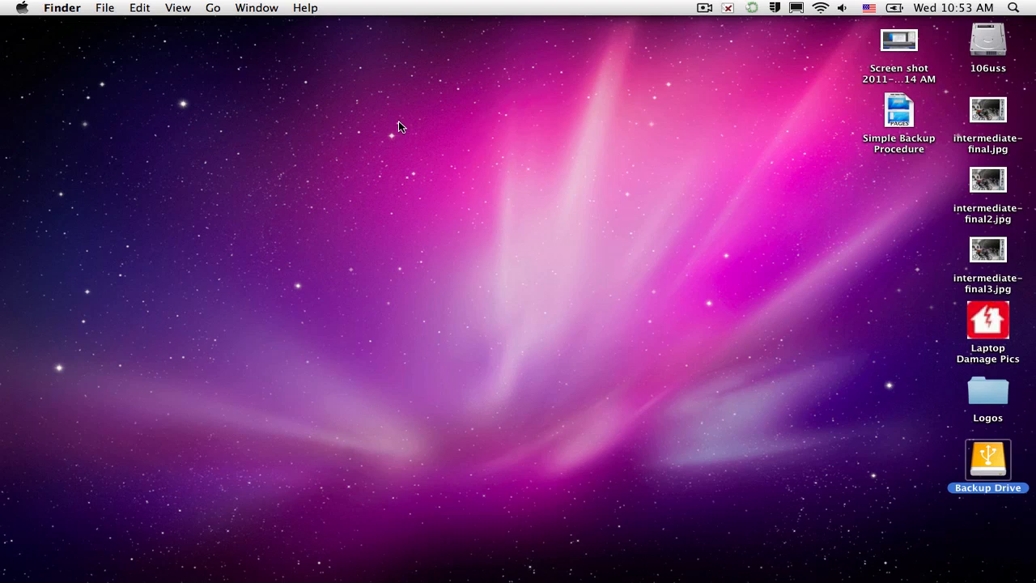
pyautogui.moveTo(139, 47)
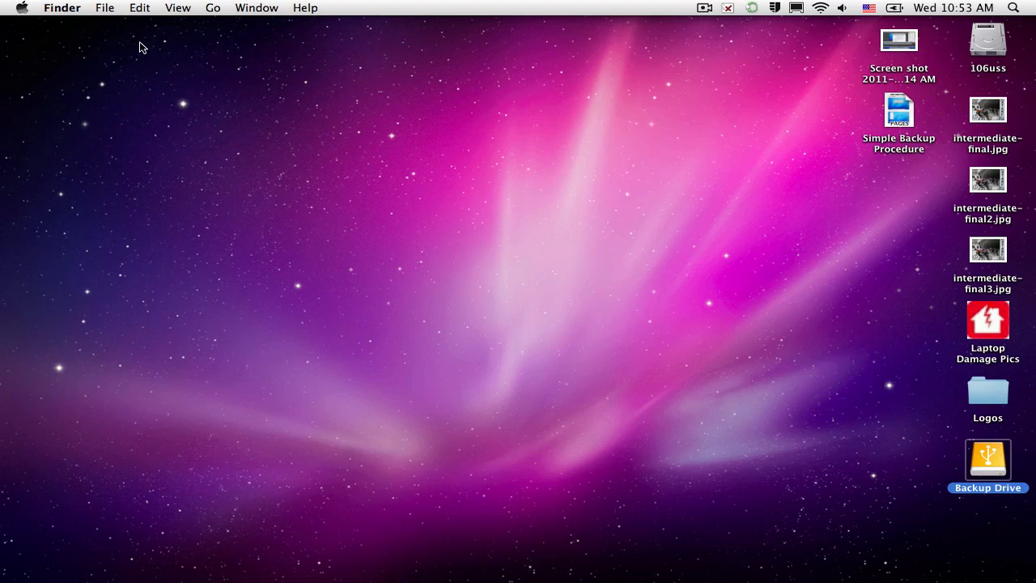
pyautogui.moveTo(112, 14)
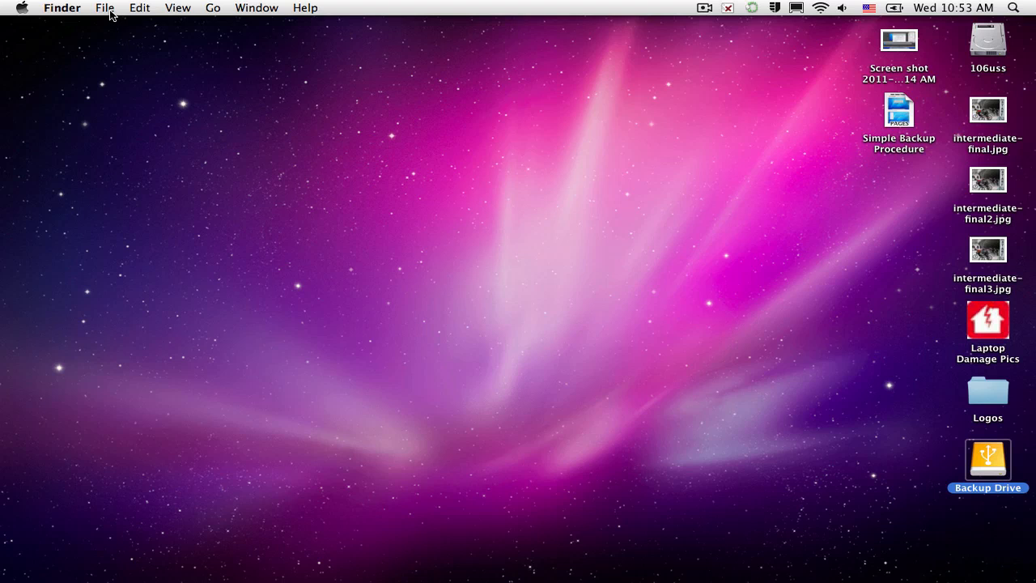
# - Show the 106uss disk's contents (Applications, Developer, Library, System, Users) in a new Finder window
pyautogui.click(103, 7)
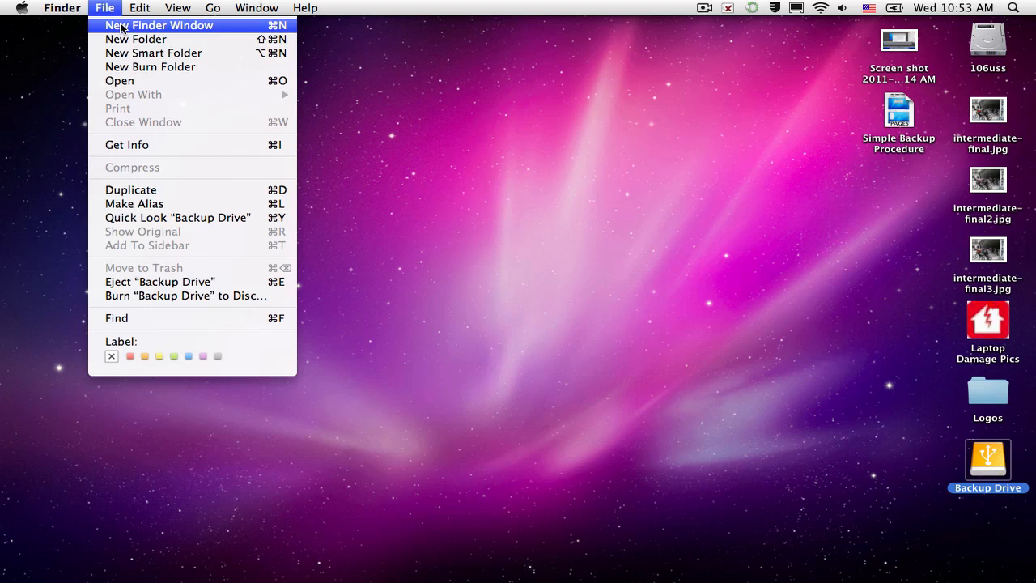
pyautogui.click(159, 26)
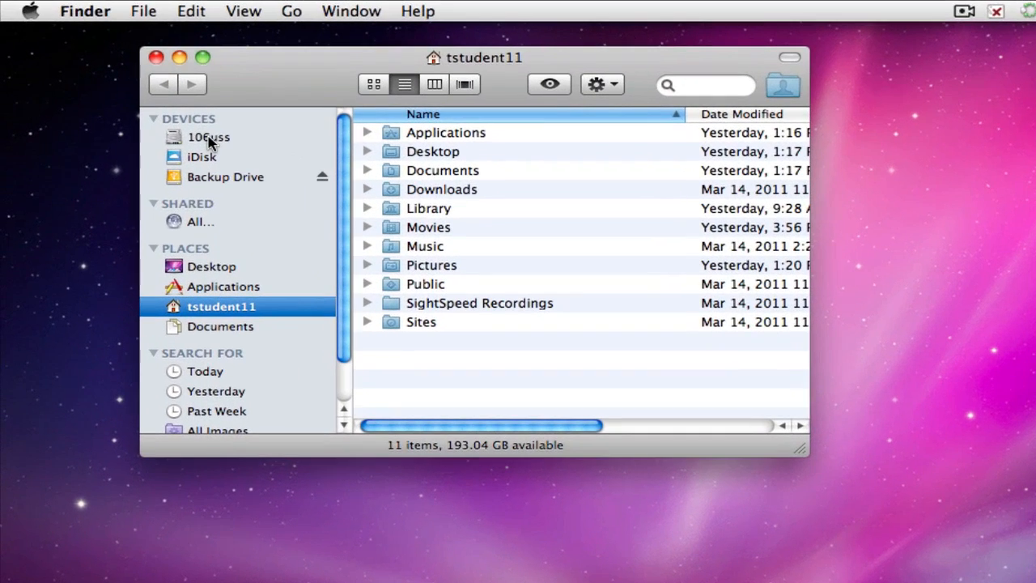
pyautogui.moveTo(209, 145)
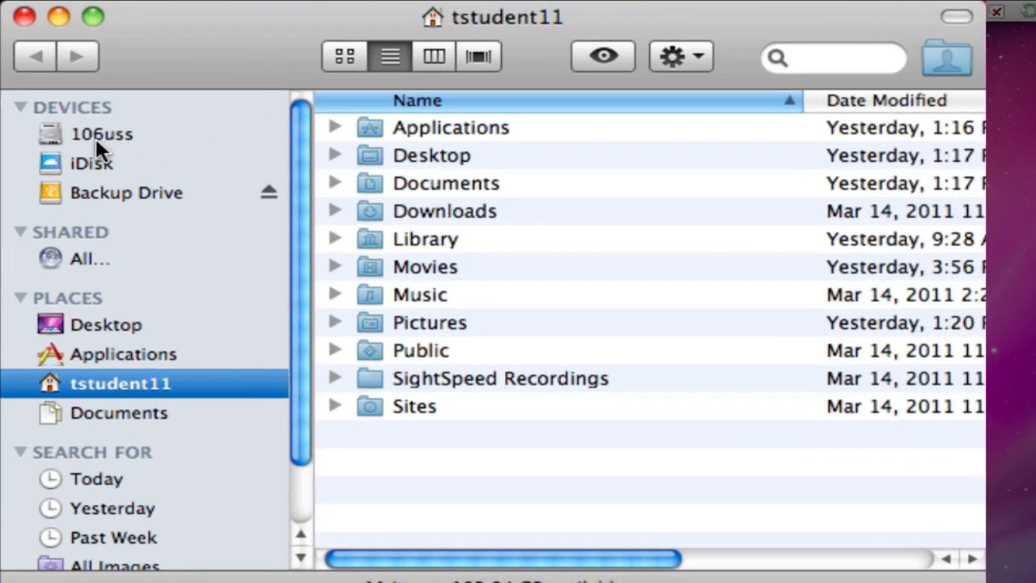
pyautogui.moveTo(62, 145)
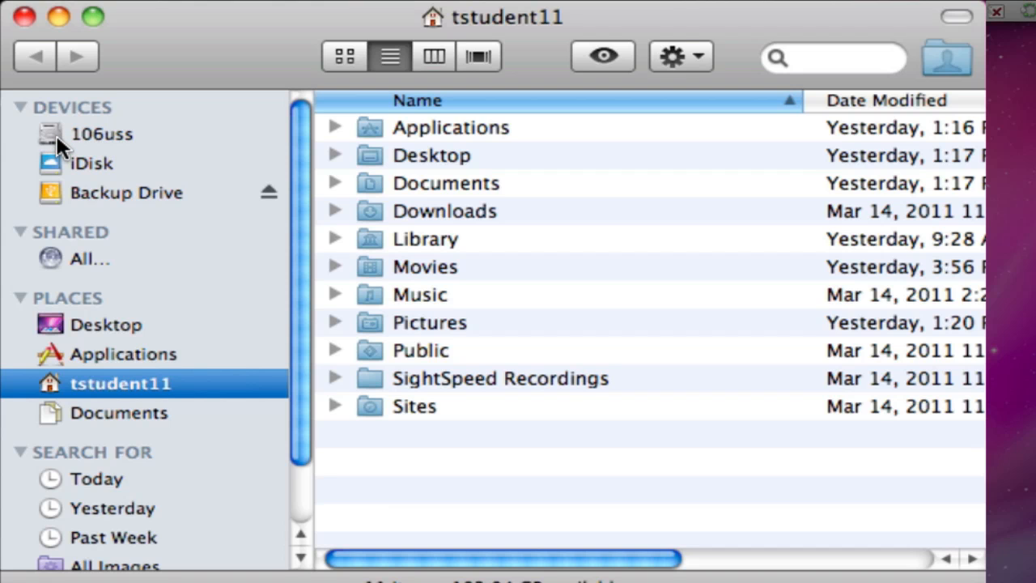
pyautogui.click(100, 133)
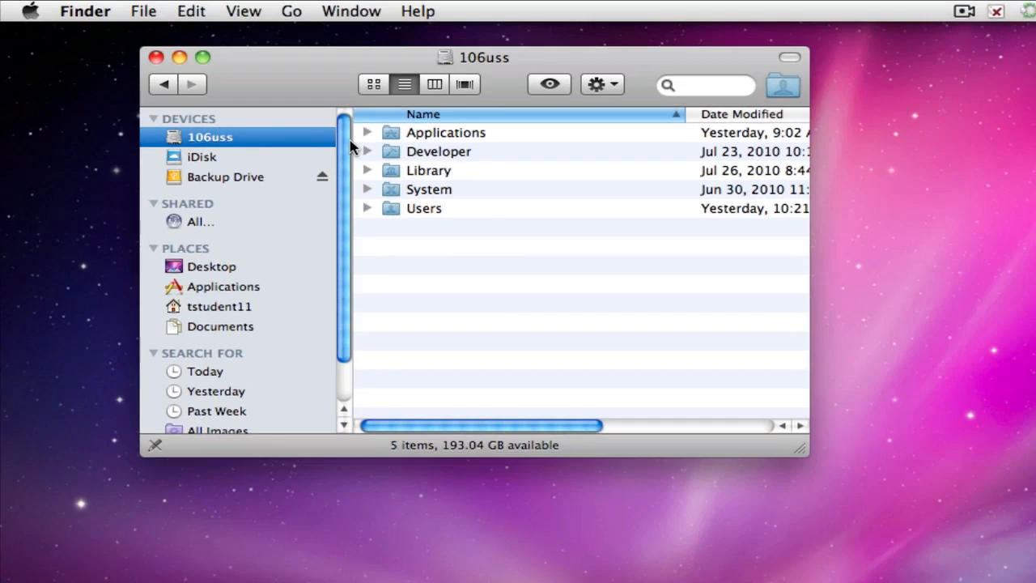
# - Expand Users and then the tstudent11 home folder to list its contents, keeping tstudent11 selected
pyautogui.click(424, 207)
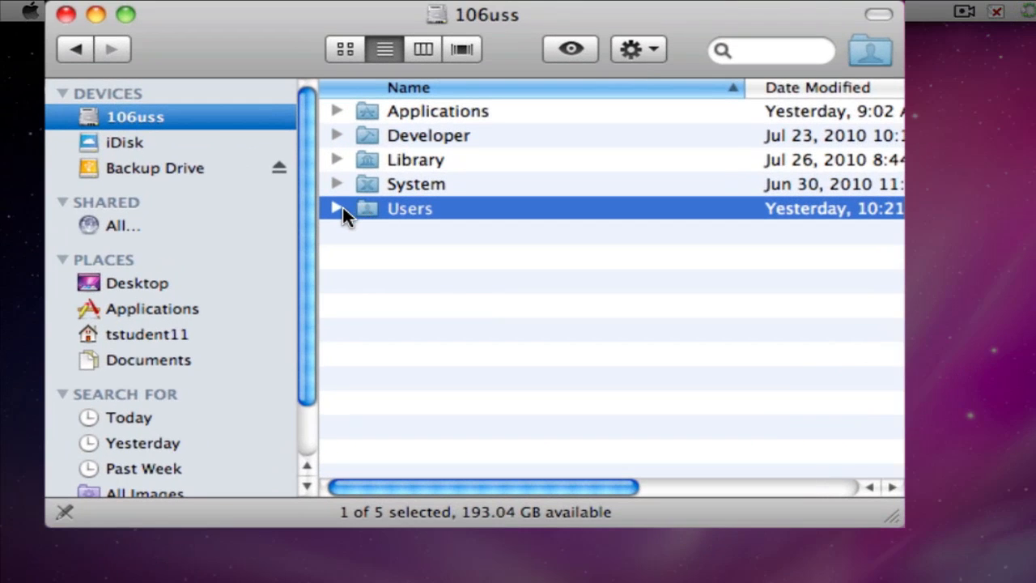
pyautogui.click(336, 207)
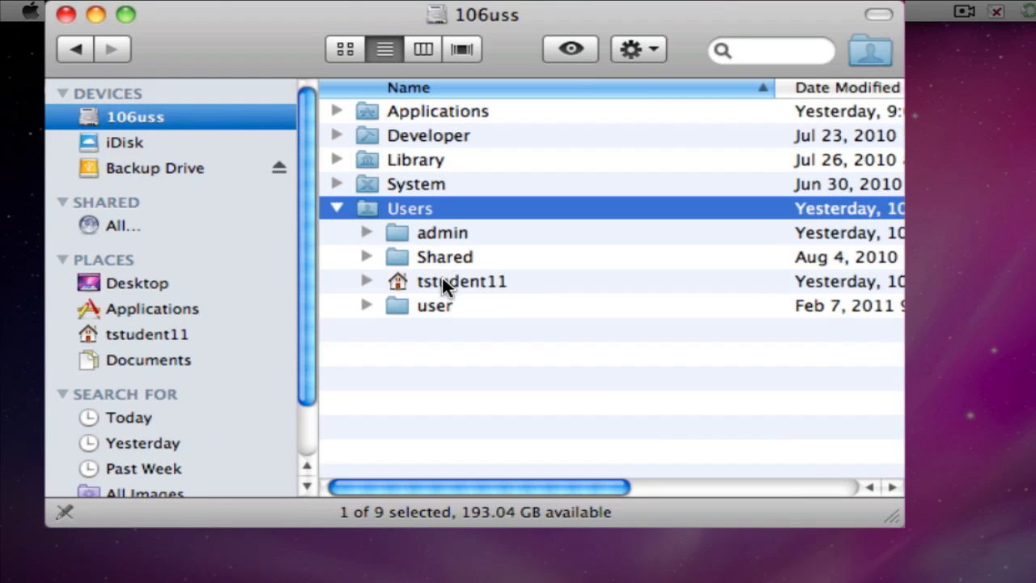
pyautogui.moveTo(401, 293)
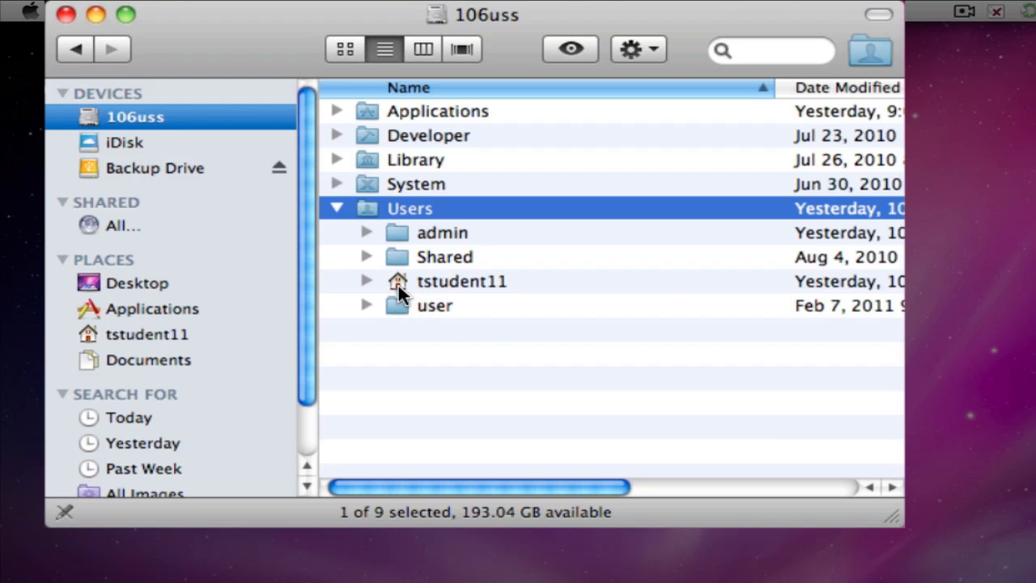
pyautogui.click(462, 281)
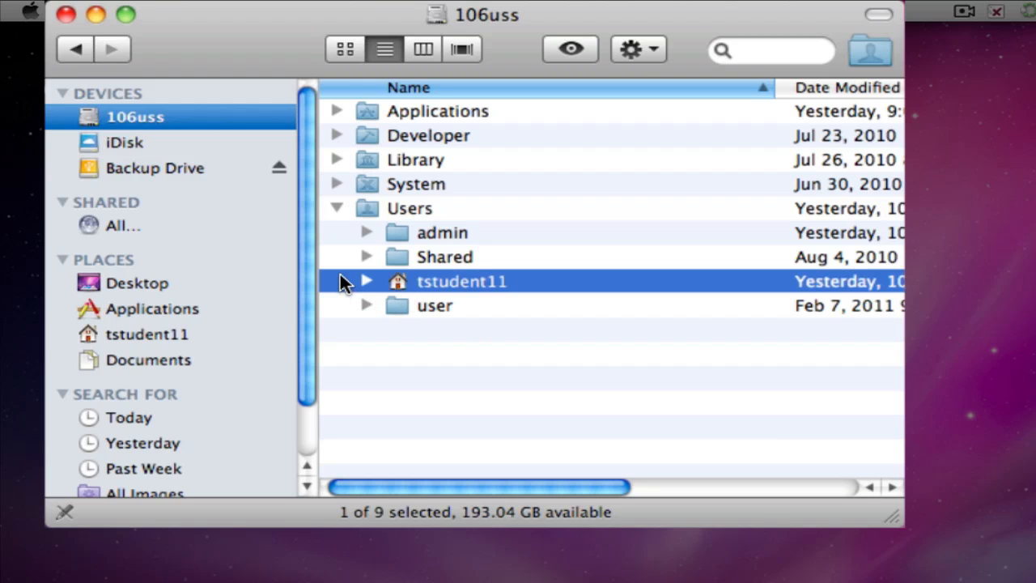
pyautogui.moveTo(437, 294)
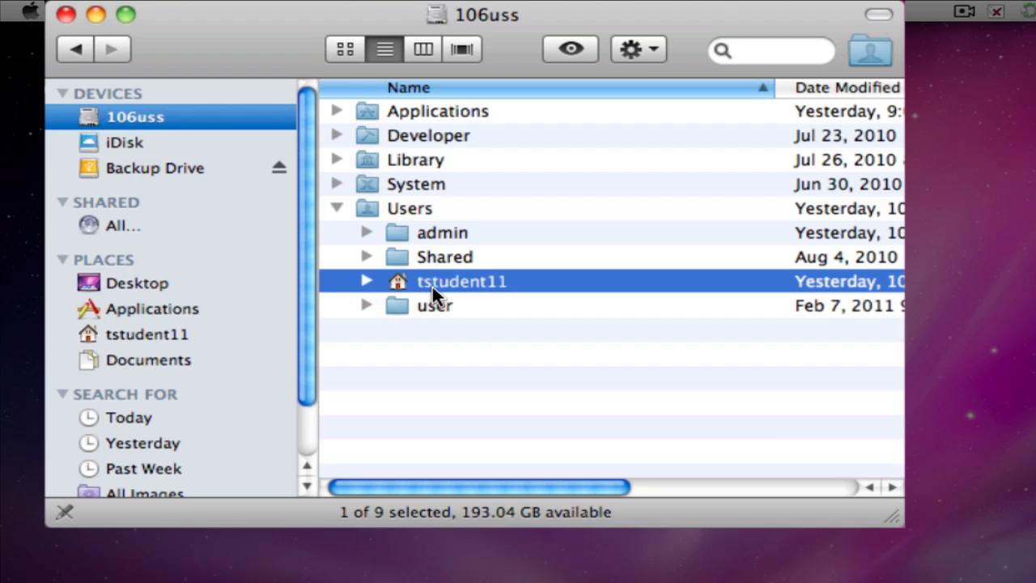
pyautogui.moveTo(499, 294)
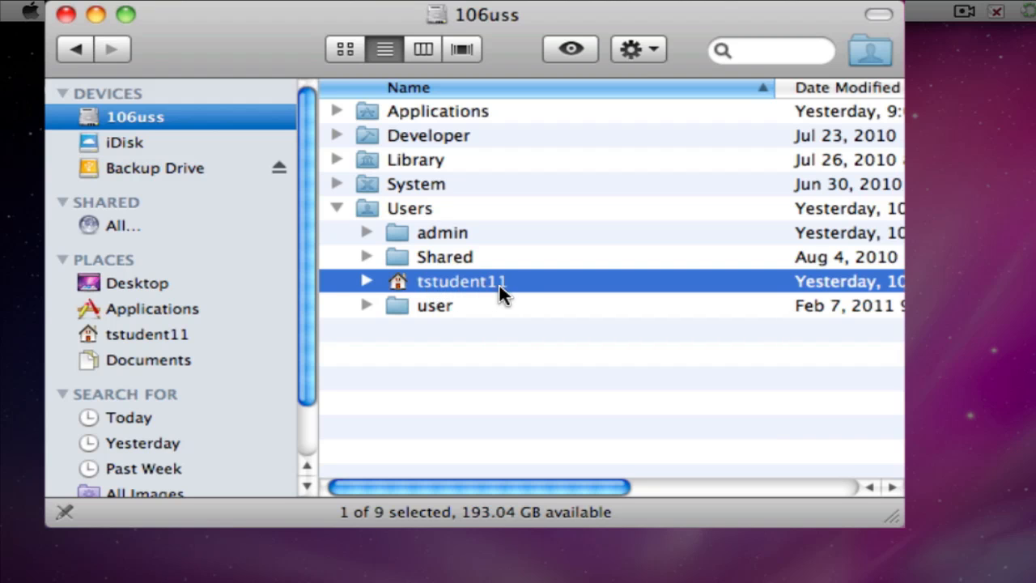
pyautogui.moveTo(428, 294)
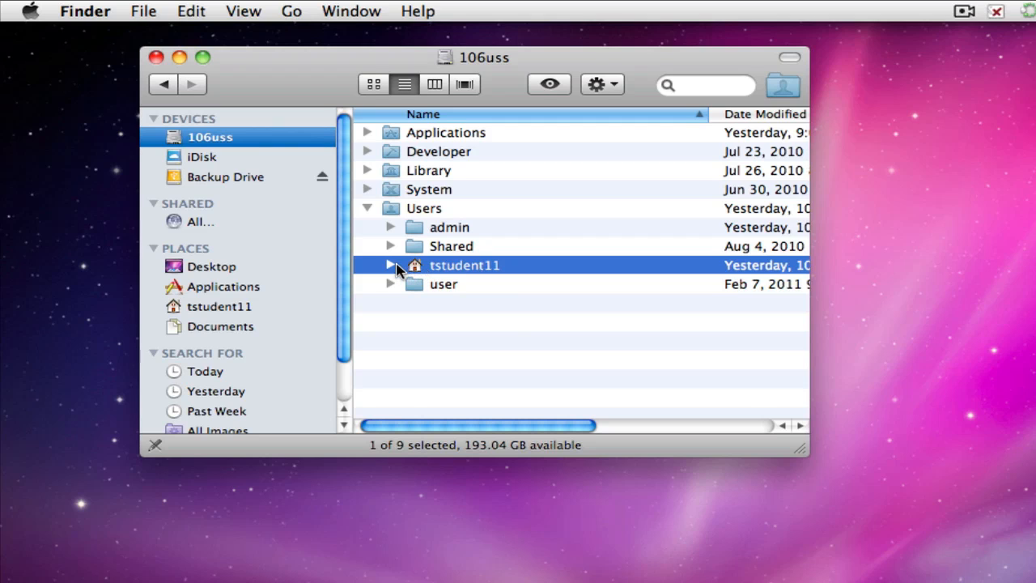
pyautogui.click(388, 266)
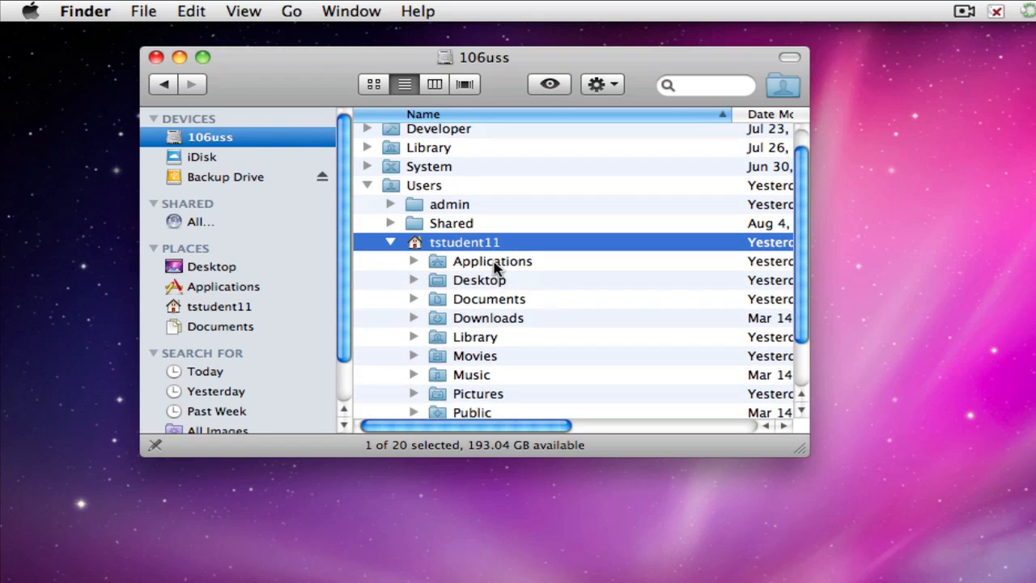
pyautogui.moveTo(499, 304)
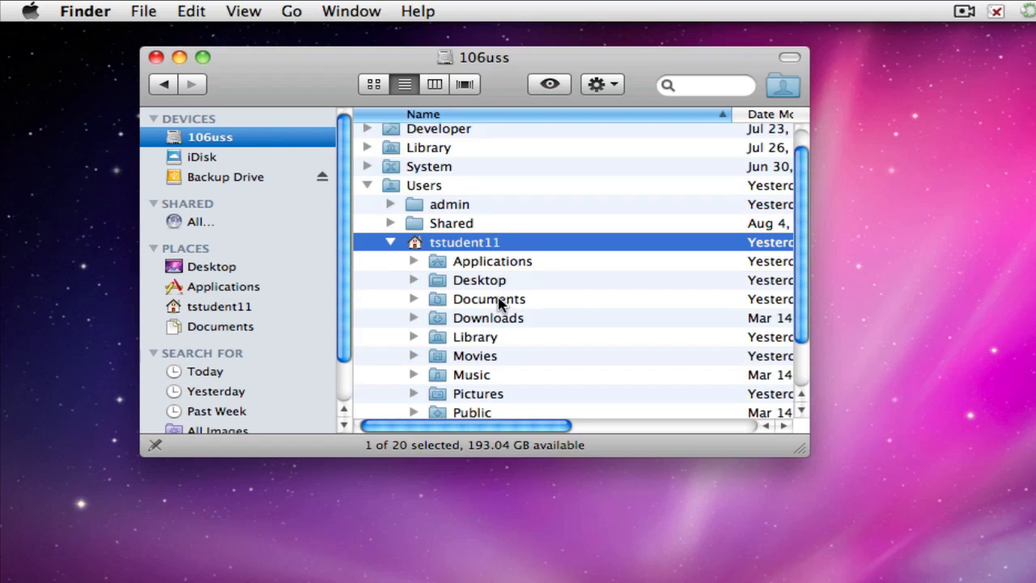
pyautogui.moveTo(456, 346)
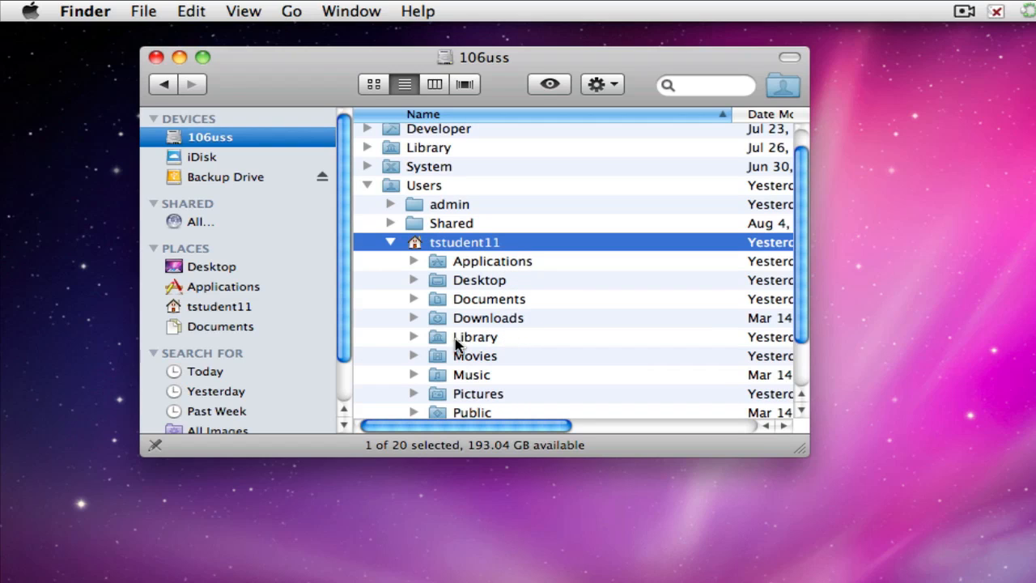
pyautogui.scroll(-3)
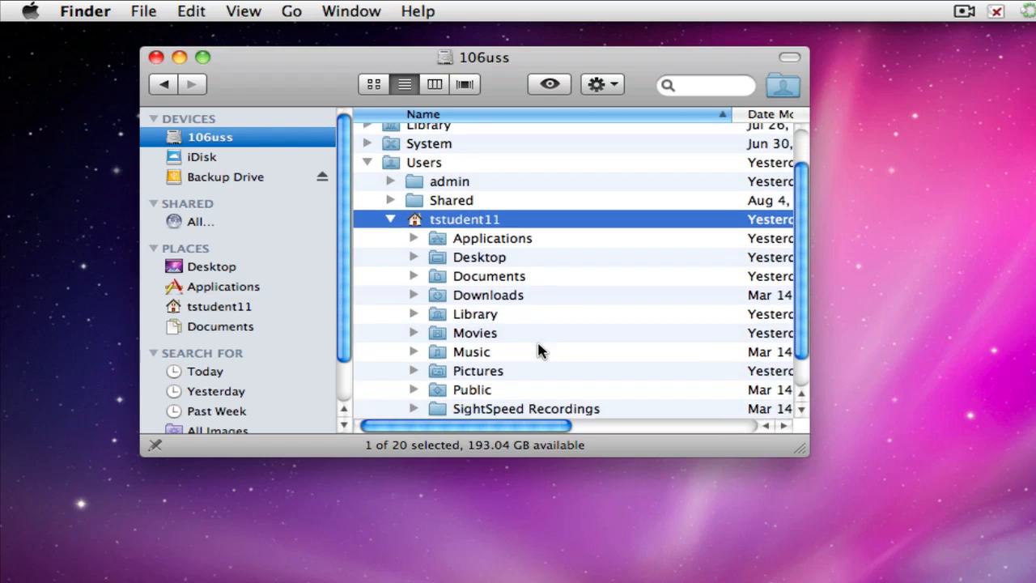
pyautogui.scroll(-3)
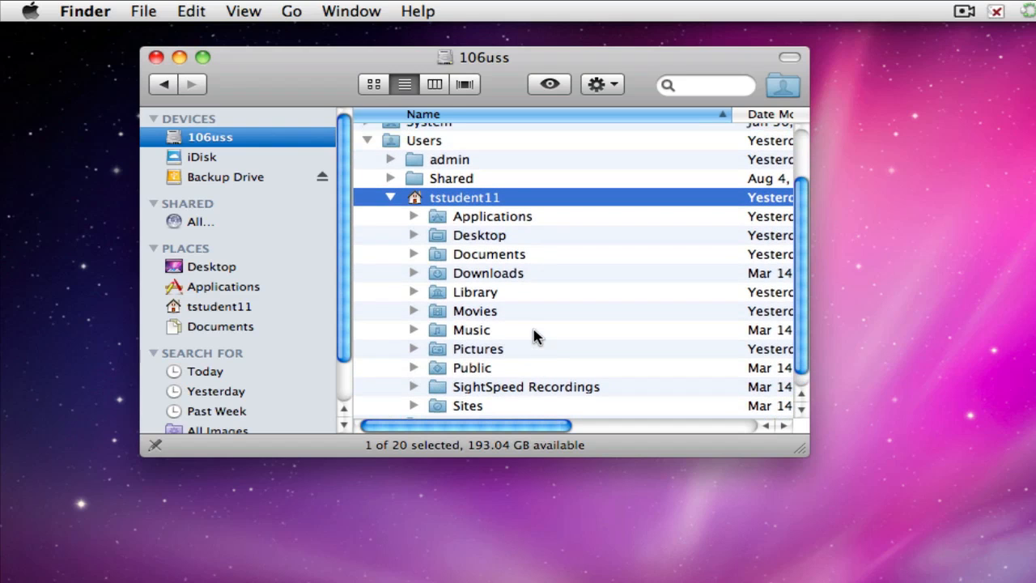
pyautogui.click(388, 198)
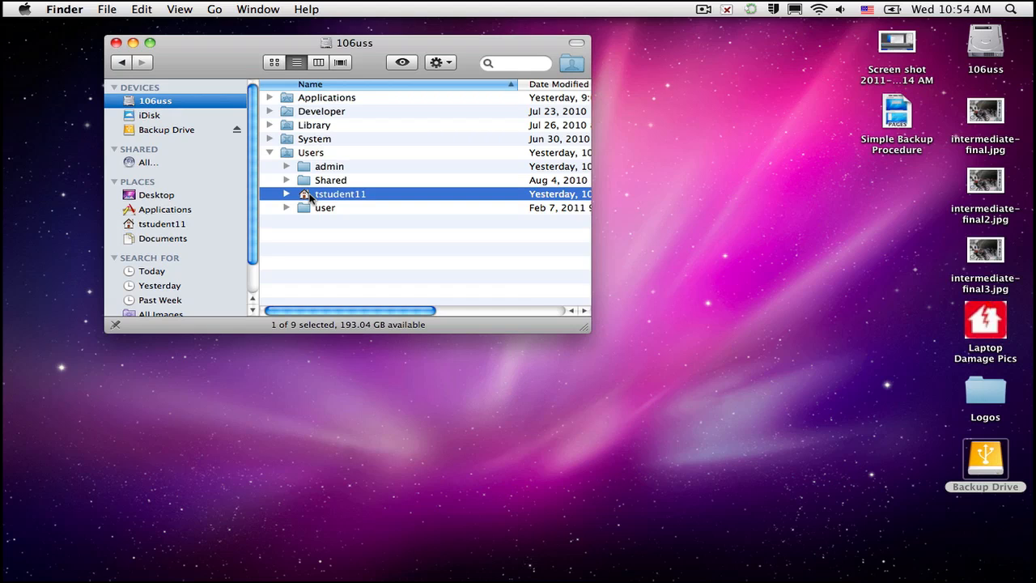
pyautogui.press('cmd+i')
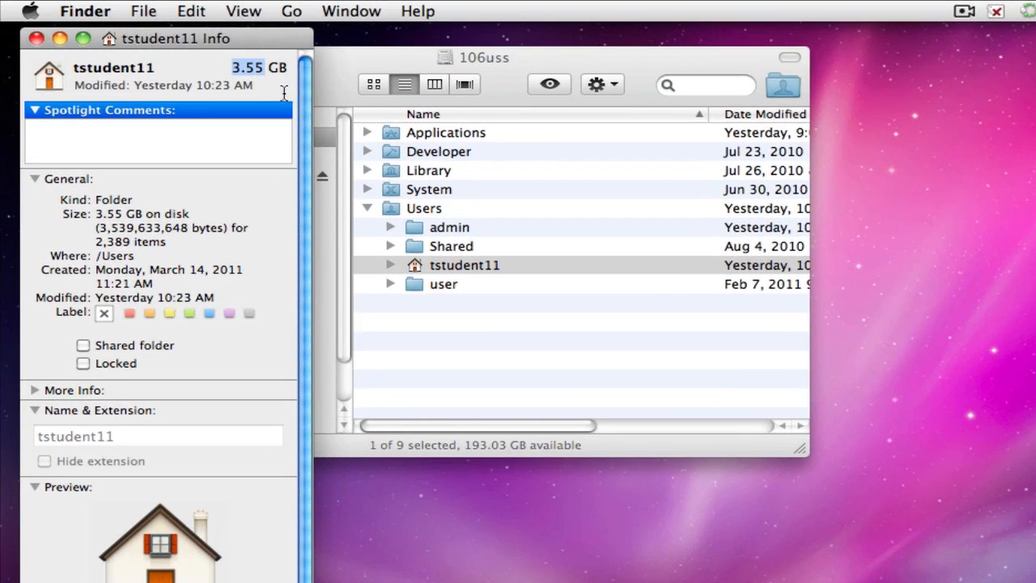
pyautogui.moveTo(174, 39); pyautogui.dragTo(195, 42)
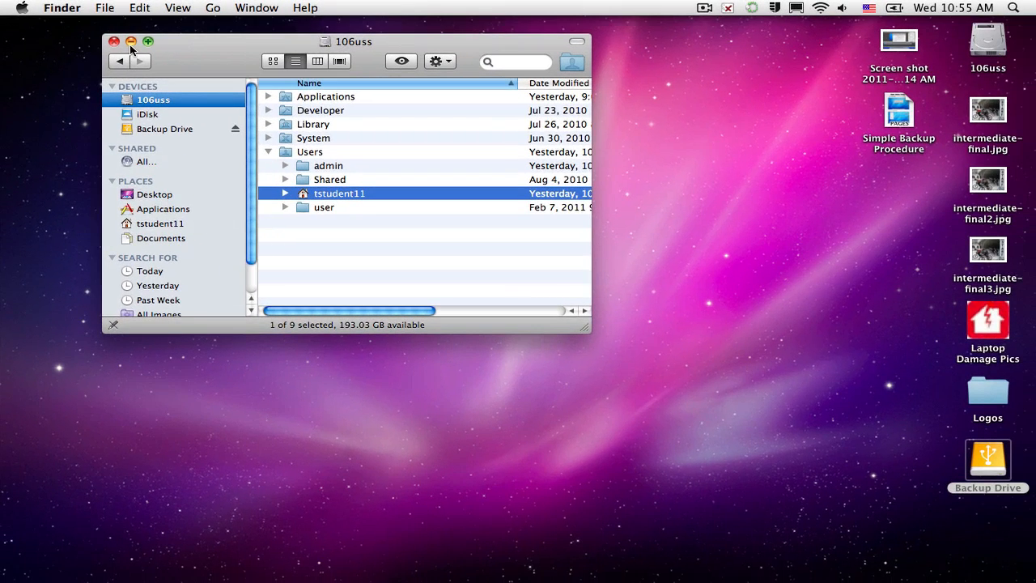
# - Drag the tstudent11 home folder onto the Backup Drive icon to copy it to the drive
pyautogui.moveTo(349, 42); pyautogui.dragTo(371, 45)
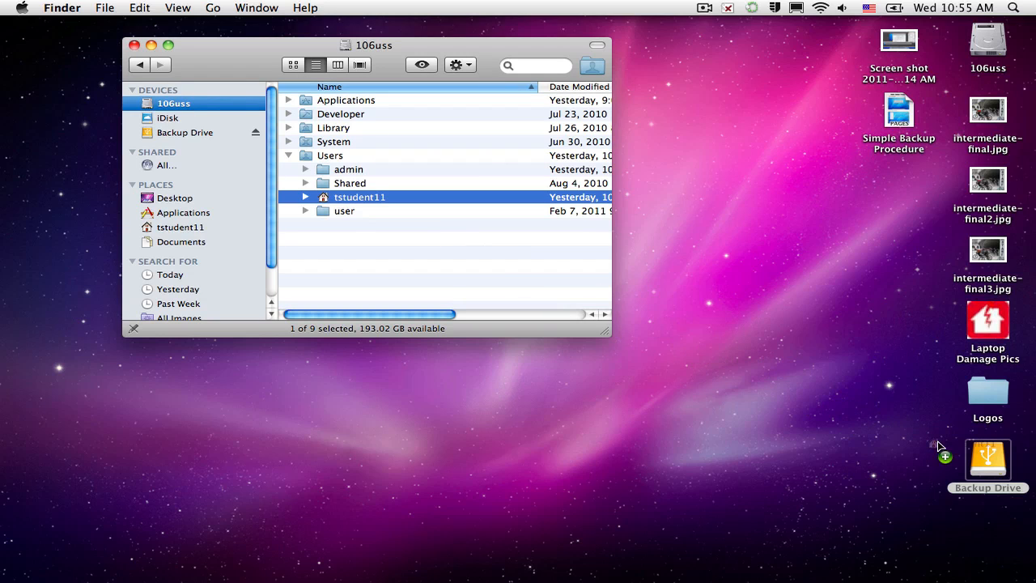
pyautogui.moveTo(984, 463)
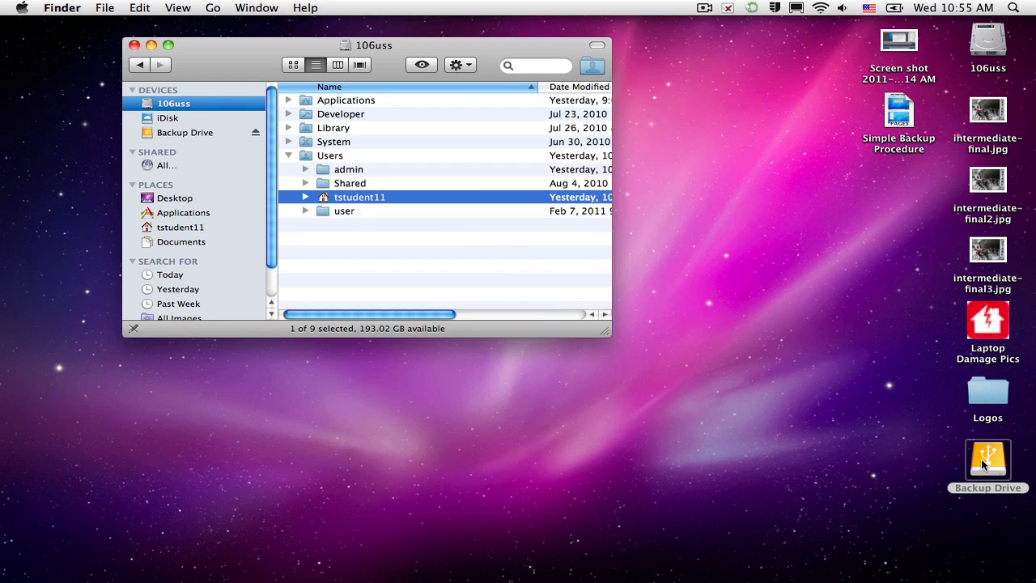
pyautogui.moveTo(360, 197); pyautogui.dragTo(987, 456)
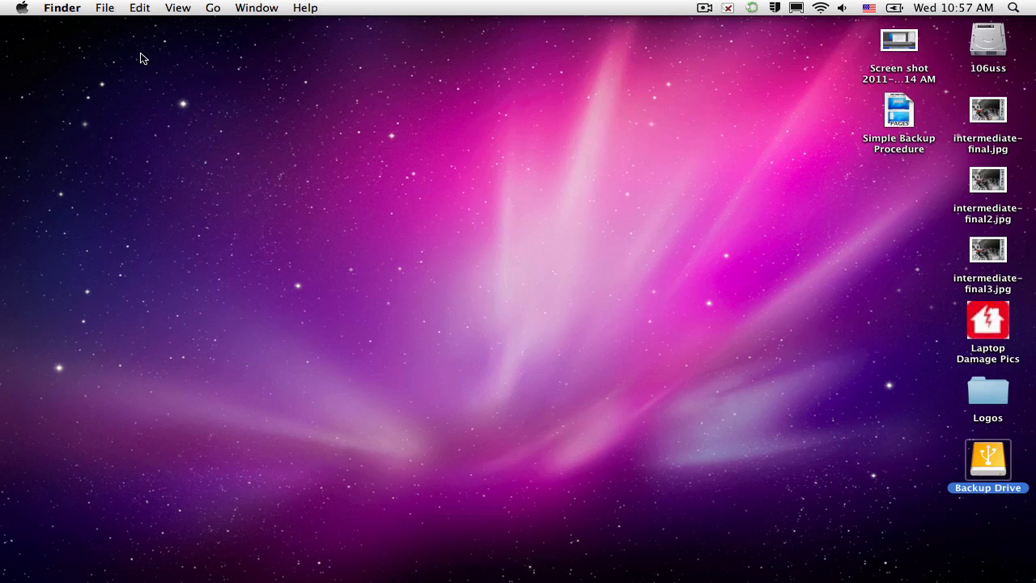
pyautogui.moveTo(517, 330)
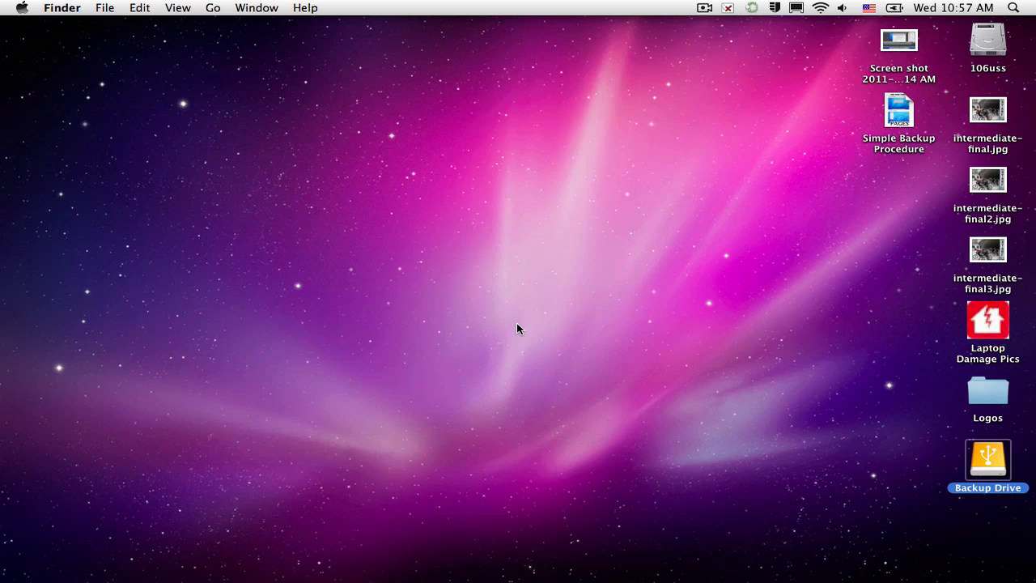
pyautogui.moveTo(977, 457)
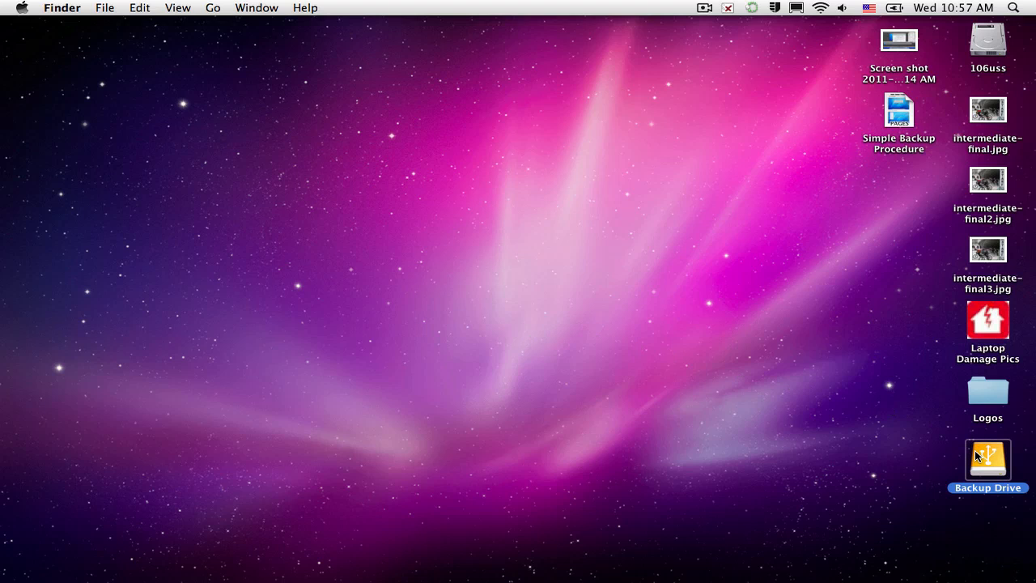
# - Confirm Backup Drive now holds tstudent11 with Applications, Desktop, Documents and other subfolders
pyautogui.doubleClick(987, 459)
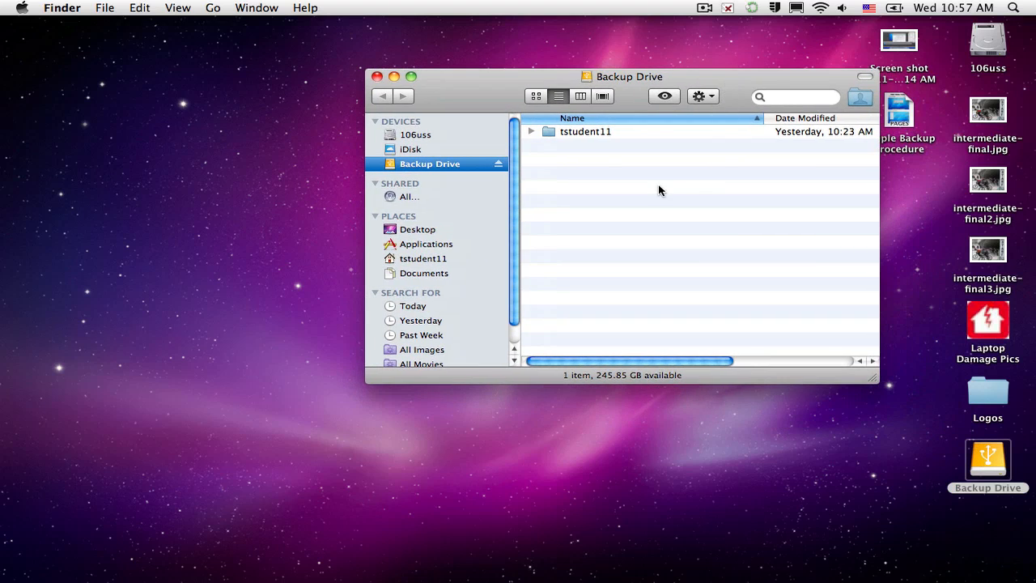
pyautogui.click(411, 76)
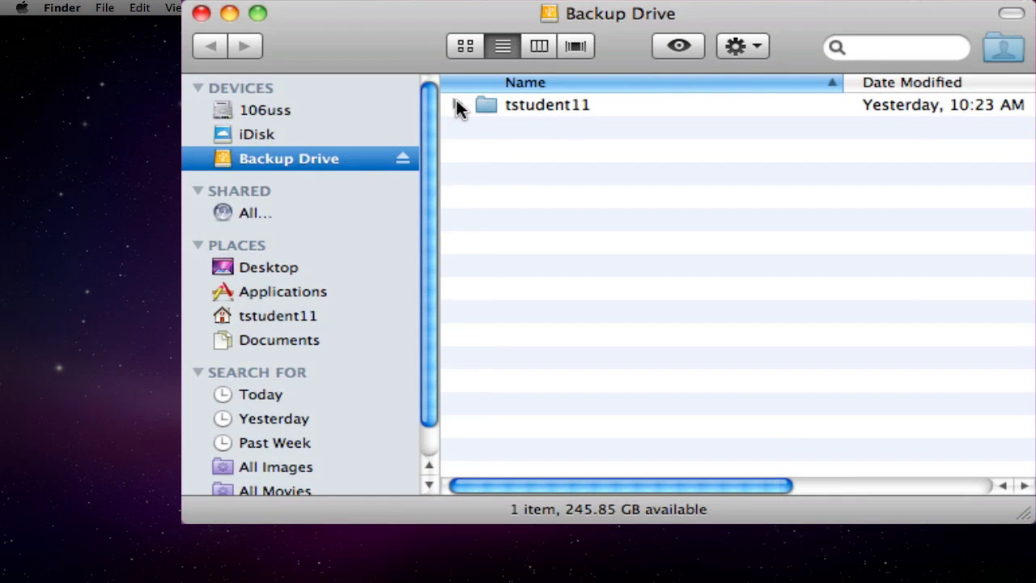
pyautogui.click(456, 103)
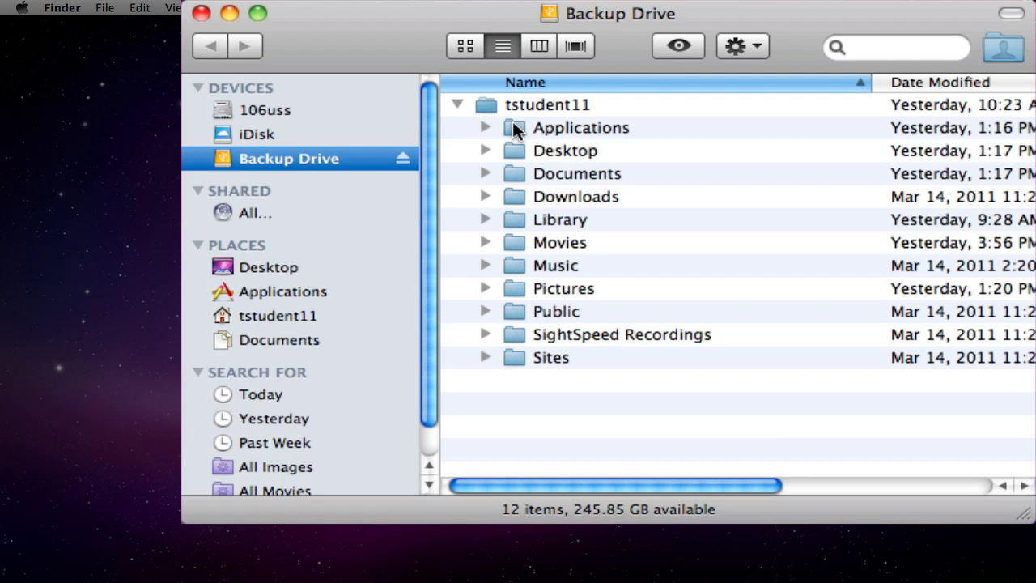
pyautogui.moveTo(566, 220)
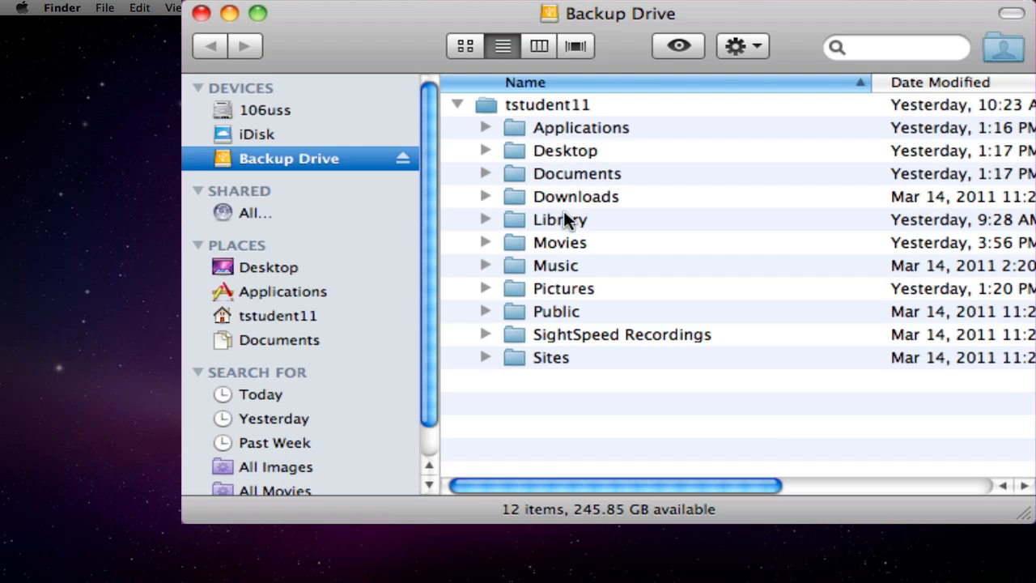
pyautogui.click(457, 104)
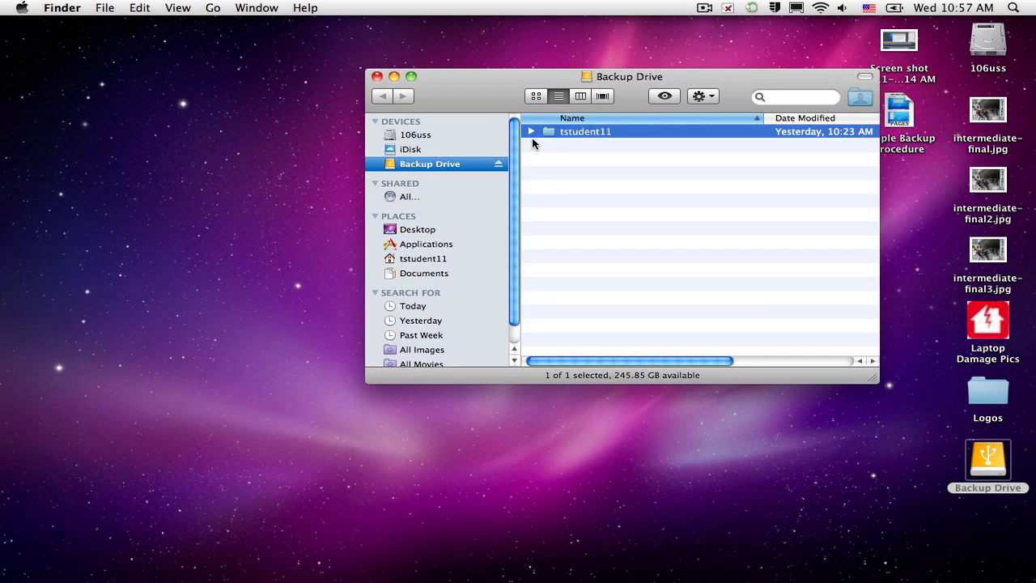
pyautogui.moveTo(492, 130)
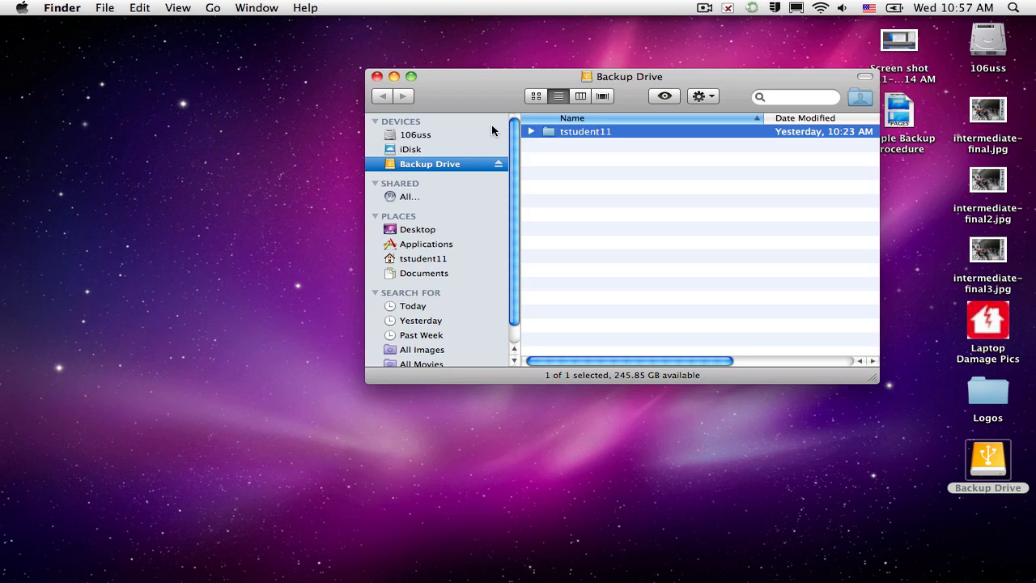
pyautogui.press('cmd')
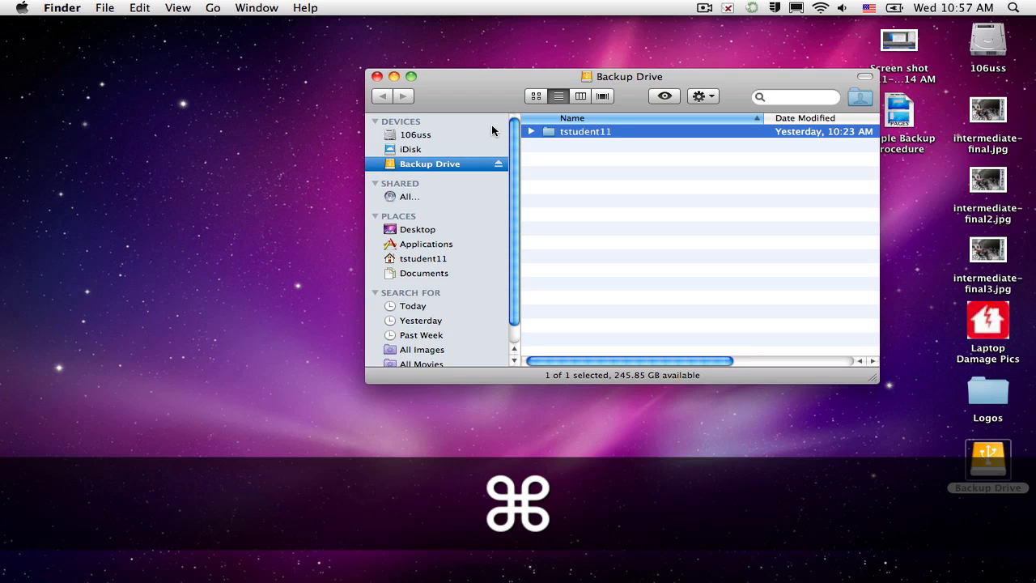
pyautogui.press('cmd+i')
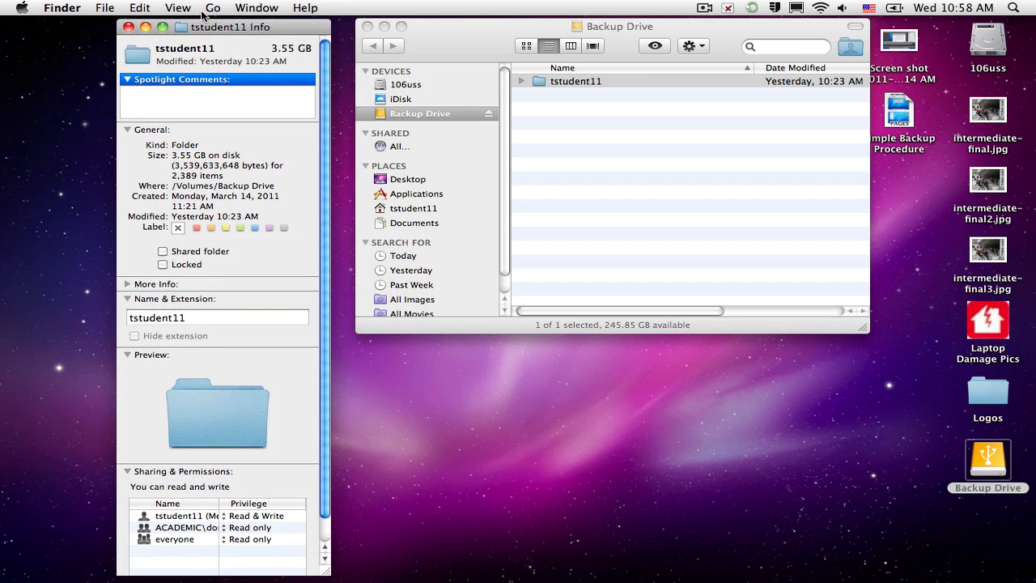
pyautogui.click(128, 26)
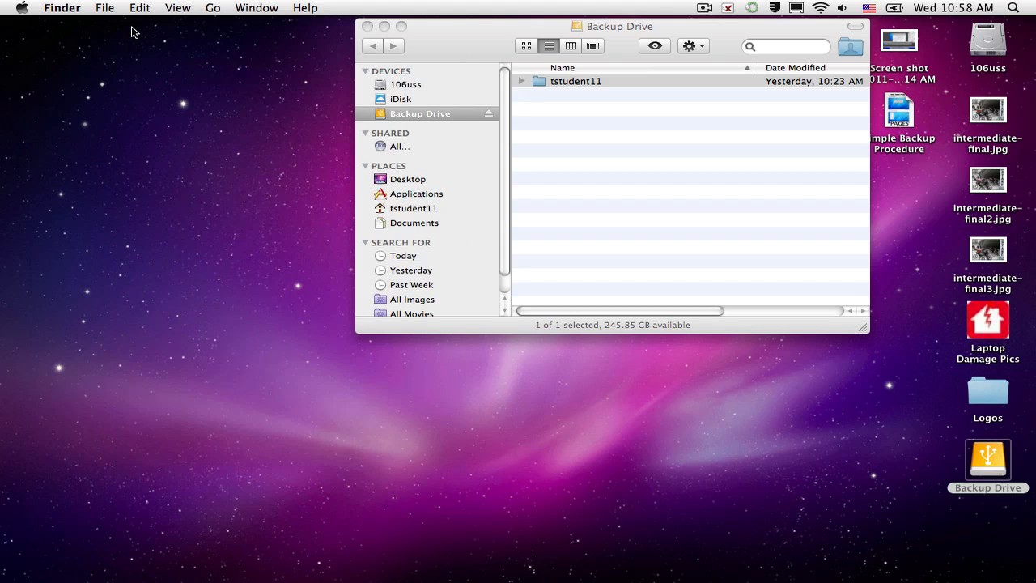
# - Inspect the copied Applications and Documents folders inside tstudent11, then collapse everything again
pyautogui.click(543, 144)
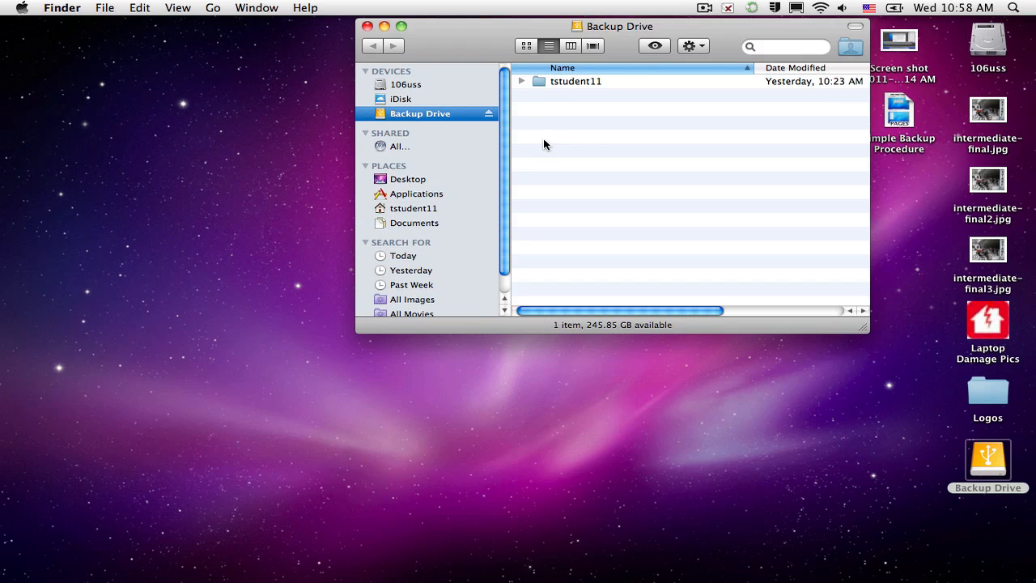
pyautogui.moveTo(527, 78)
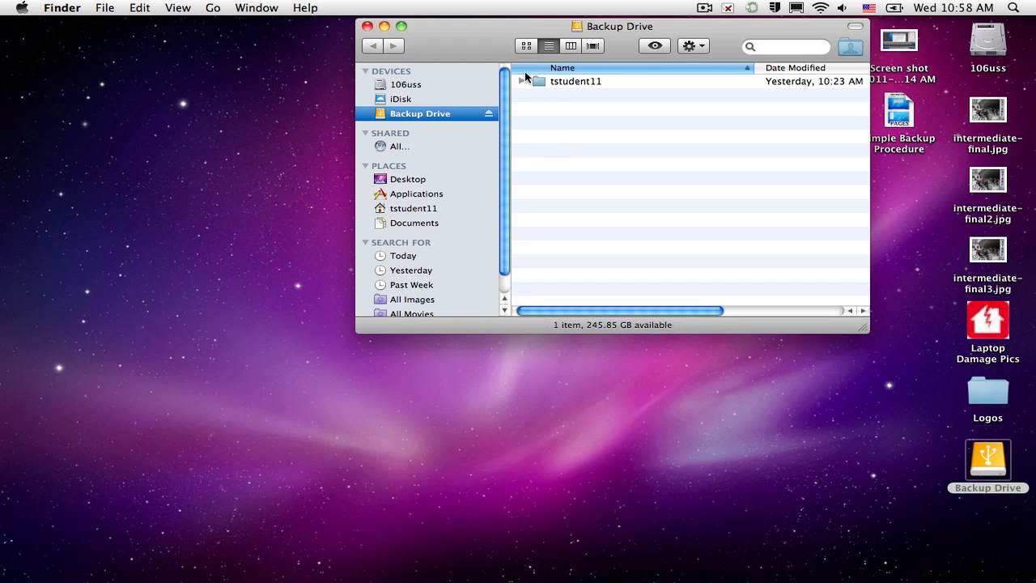
pyautogui.click(526, 81)
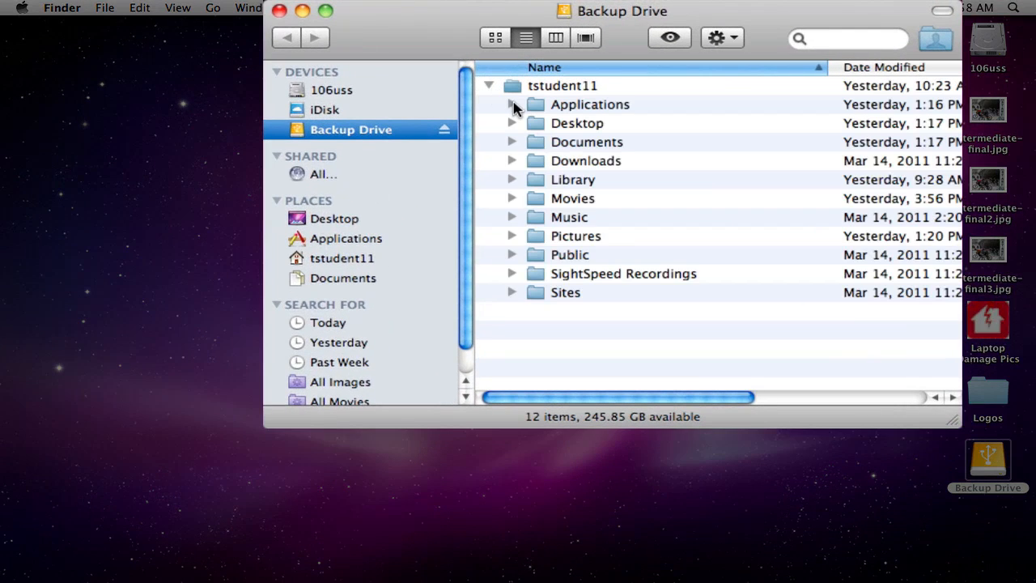
pyautogui.click(512, 104)
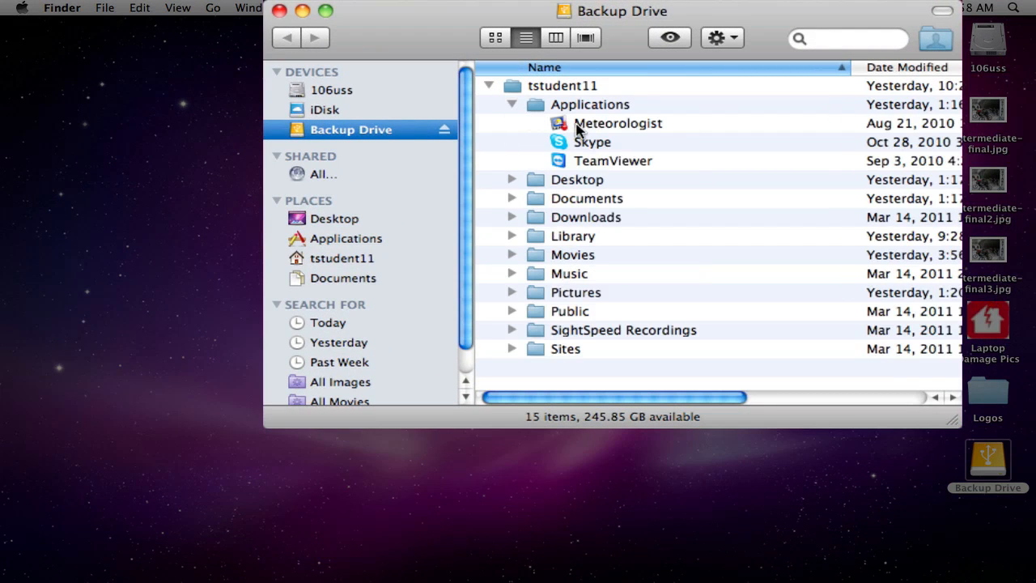
pyautogui.moveTo(602, 167)
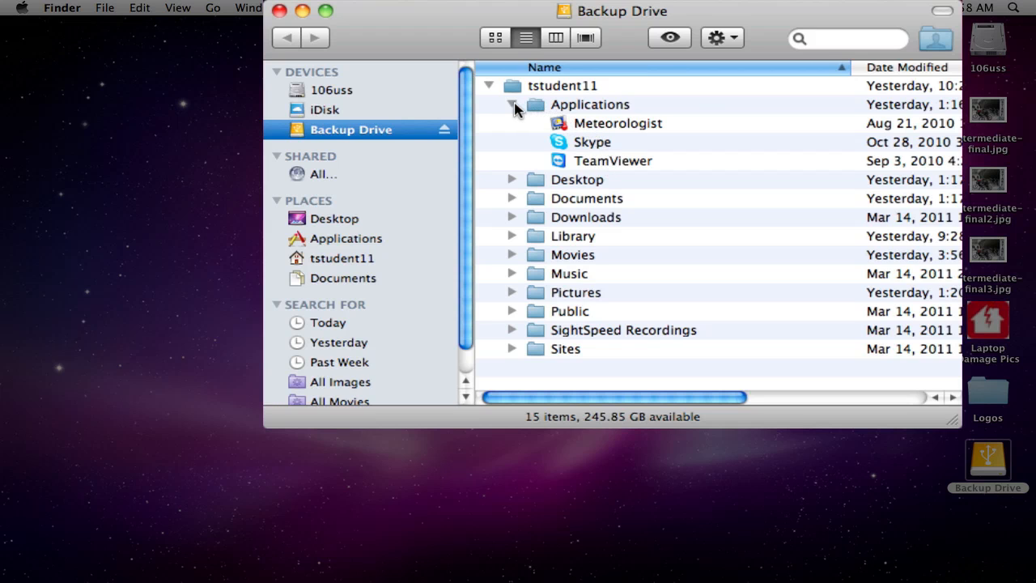
pyautogui.click(511, 103)
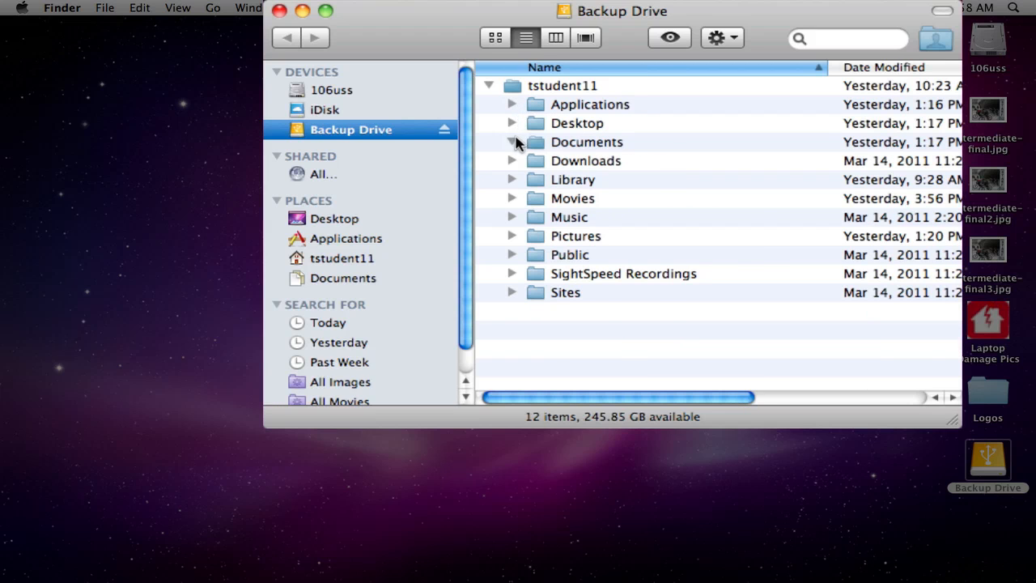
pyautogui.click(511, 143)
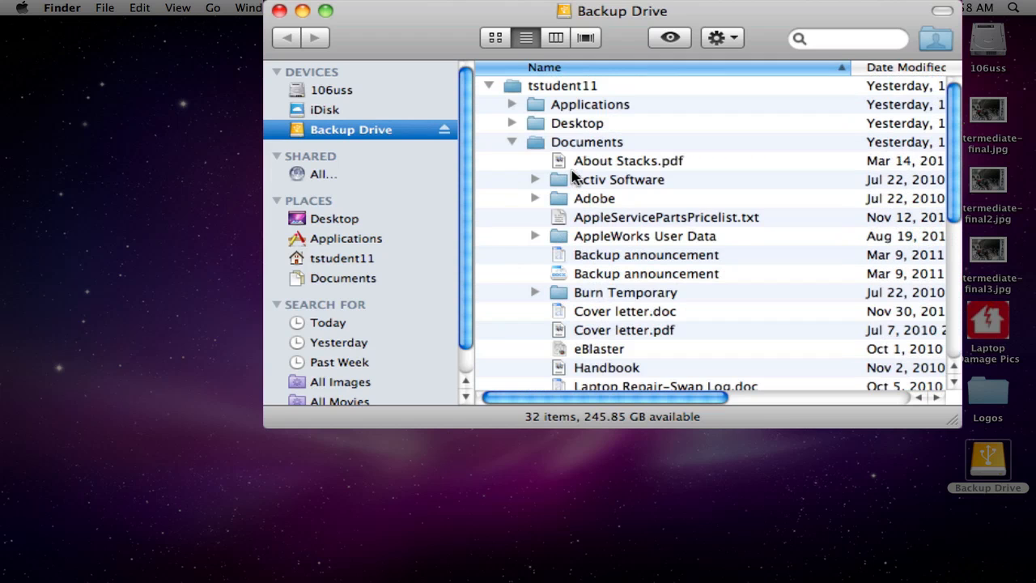
pyautogui.click(511, 142)
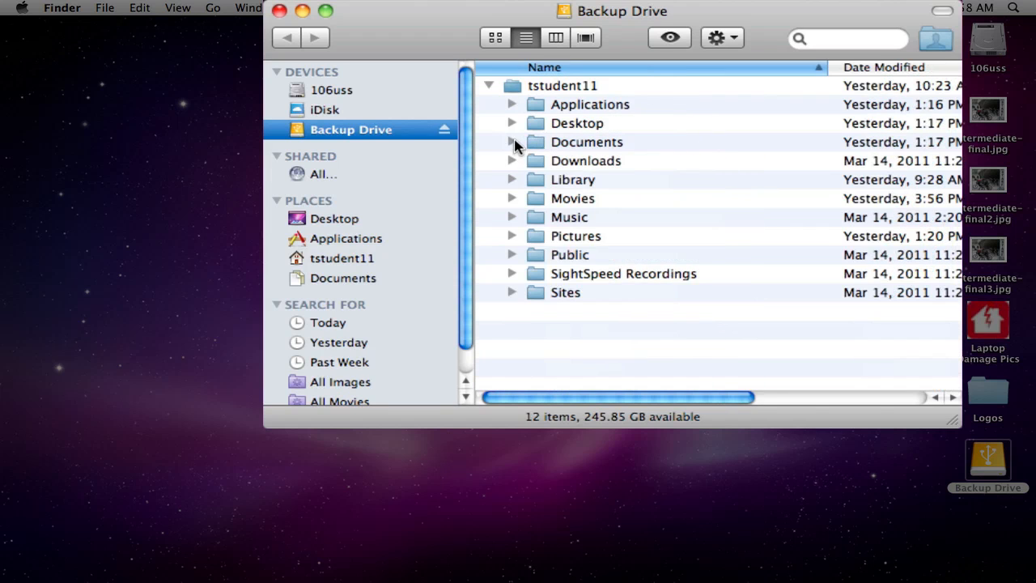
pyautogui.click(489, 85)
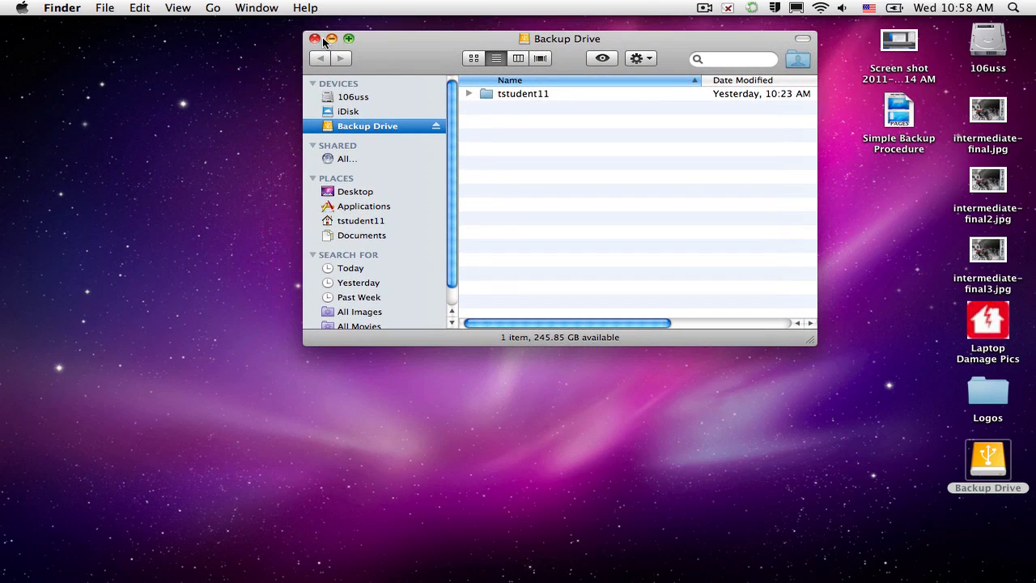
# - Close the Backup Drive window, leaving the desktop showing
pyautogui.click(308, 39)
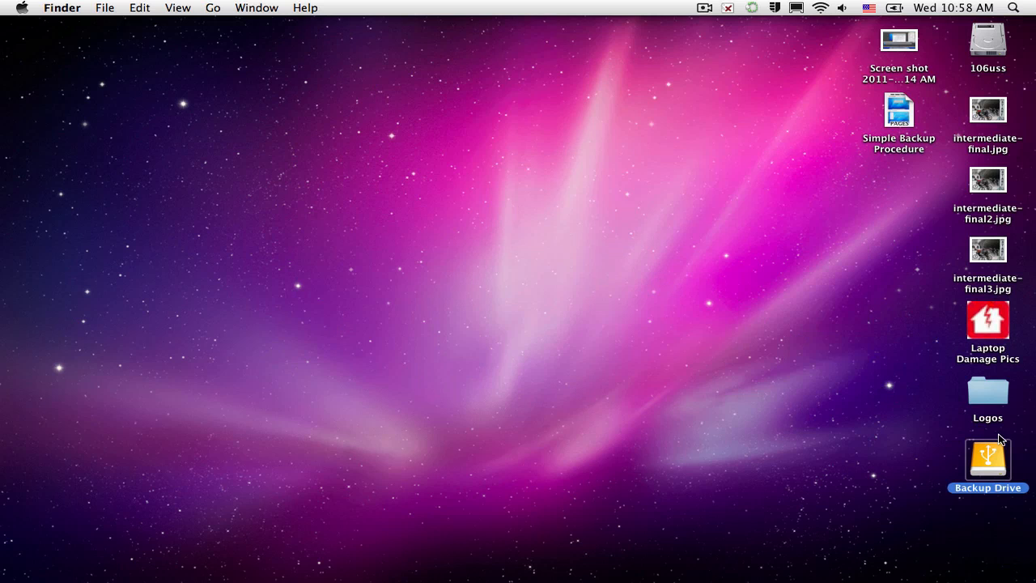